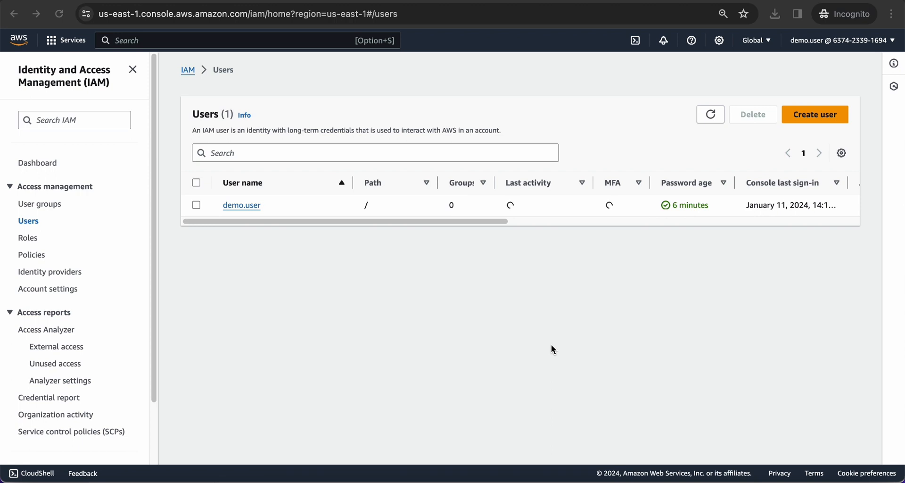
mouse_move(495, 328)
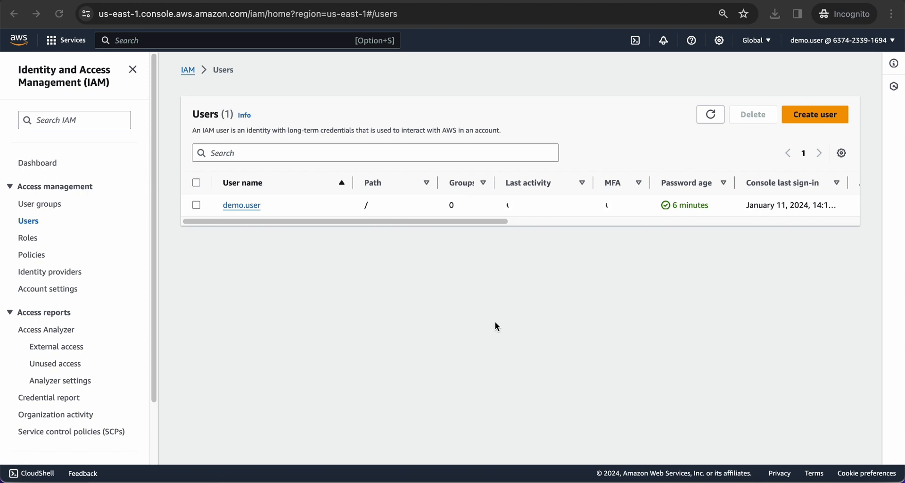
mouse_move(325, 220)
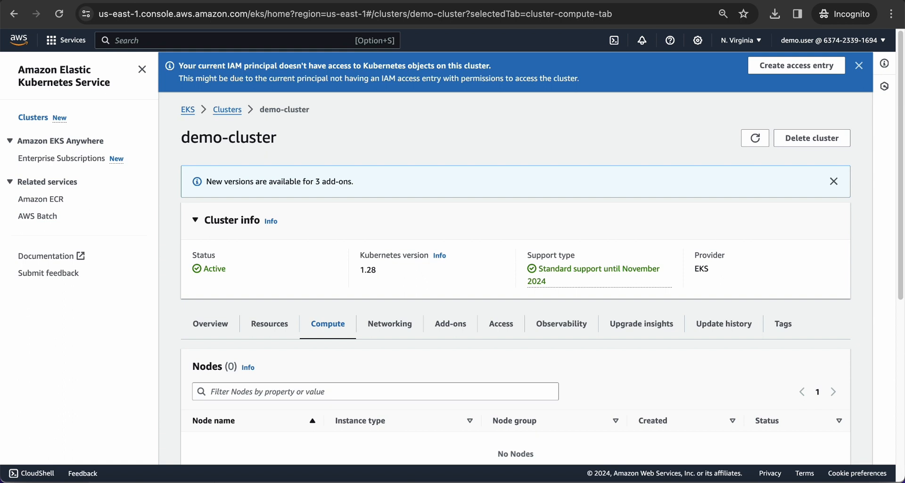
mouse_move(450, 236)
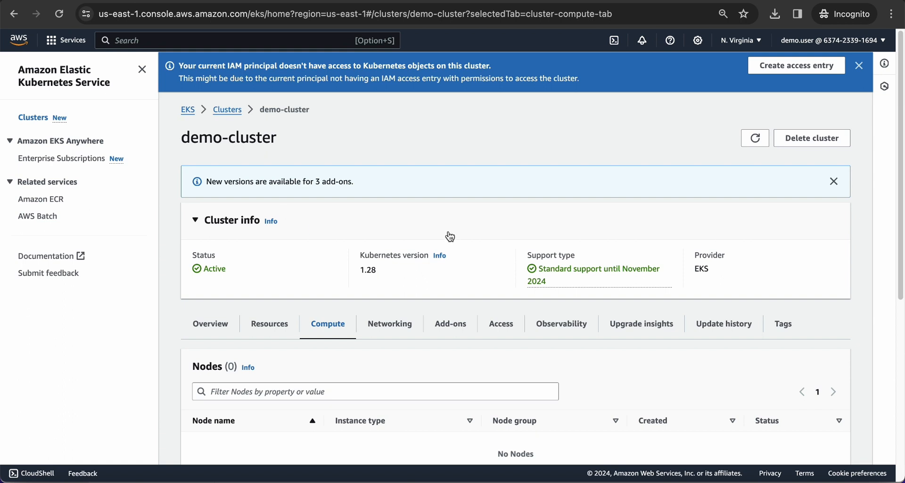
mouse_move(560, 214)
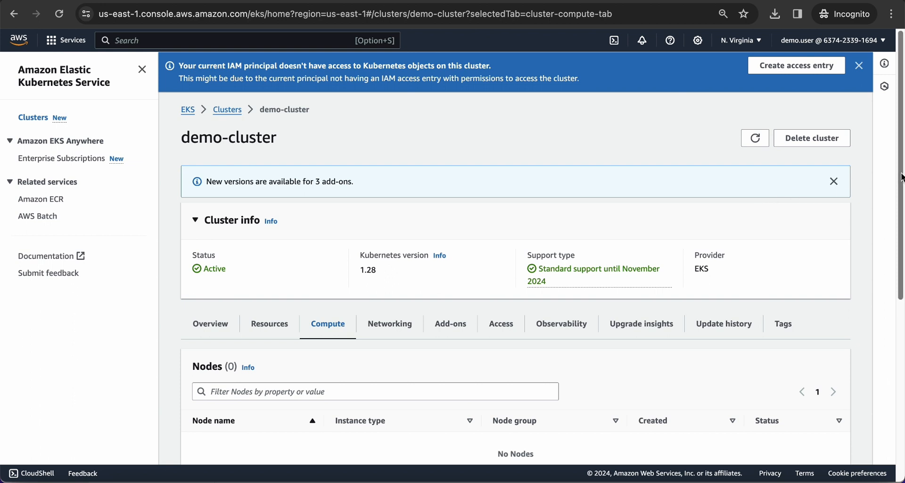
Sign in as the root user and go to the Elastic Kubernetes Service clusters list
scroll("down", 3)
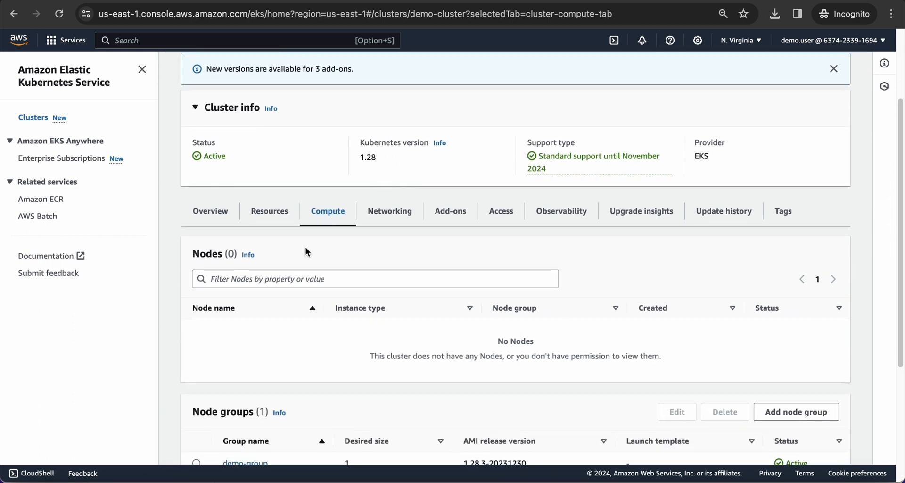
mouse_move(269, 326)
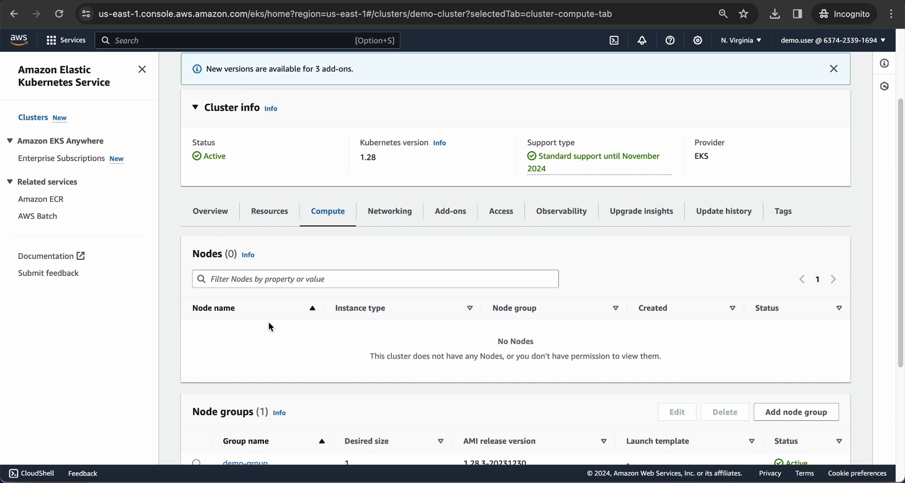
scroll("down", 3)
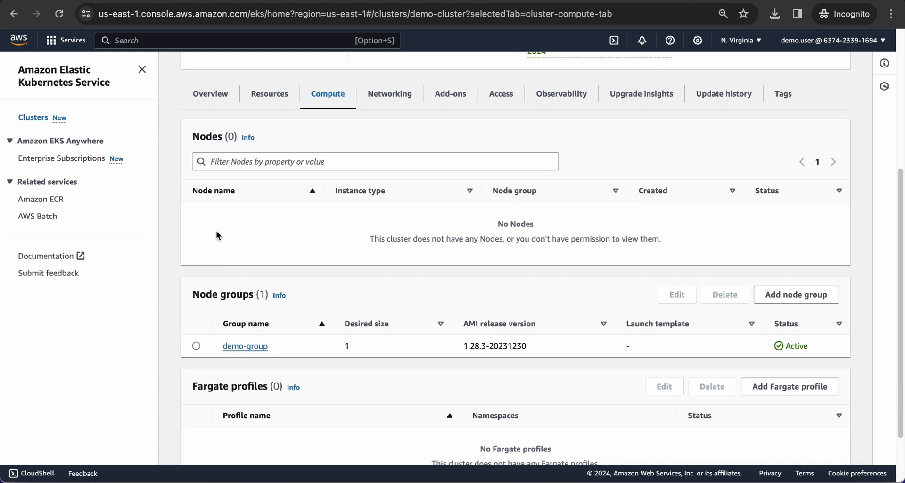
mouse_move(210, 226)
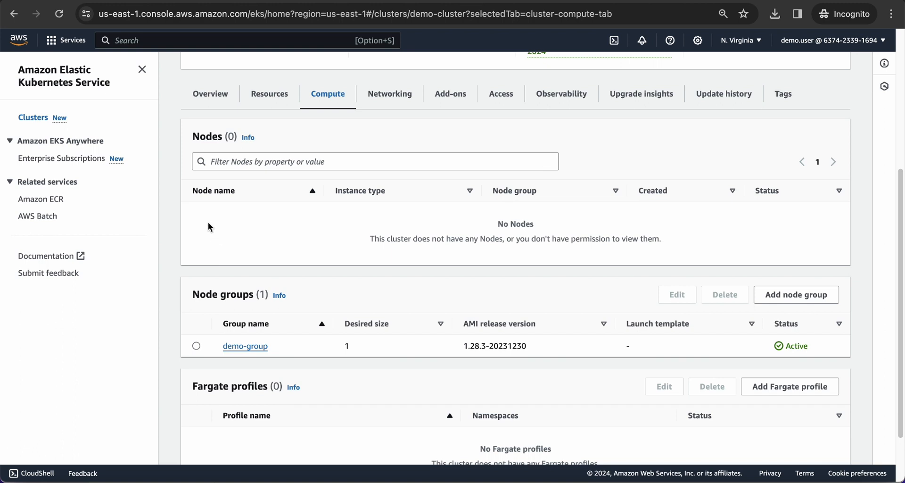
mouse_move(215, 222)
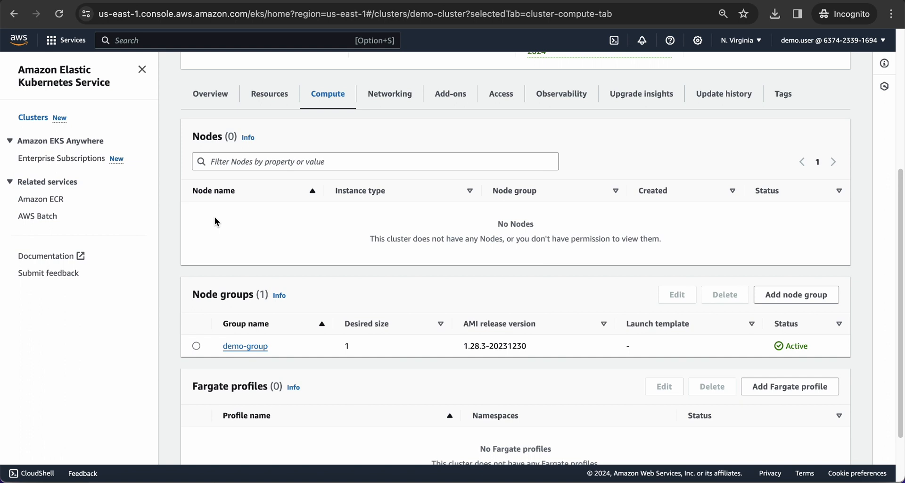
scroll("down", 3)
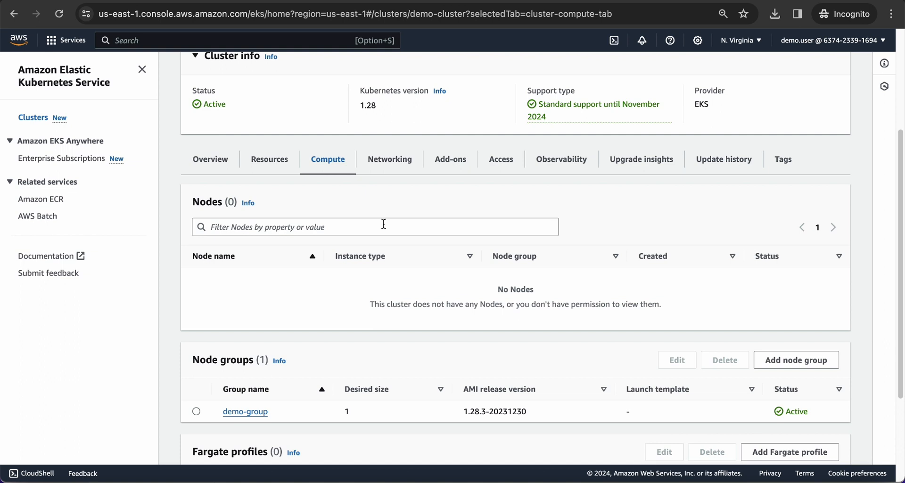
mouse_move(276, 286)
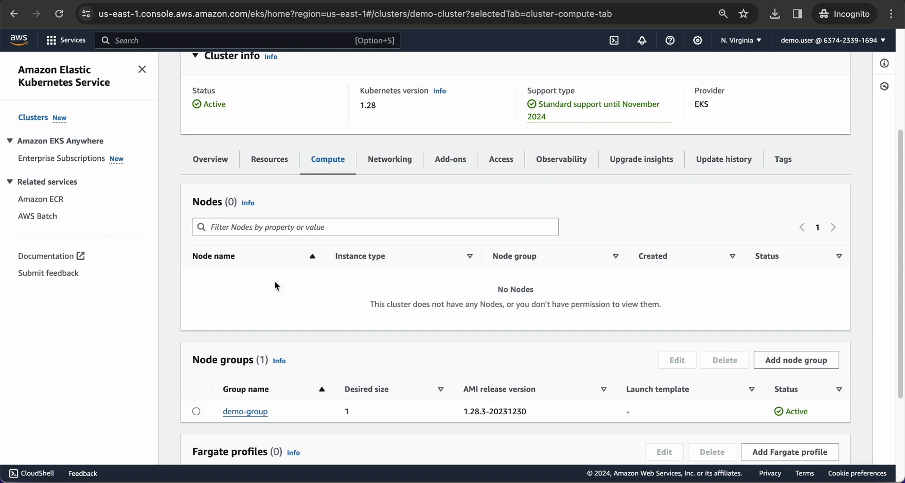
left_click(254, 221)
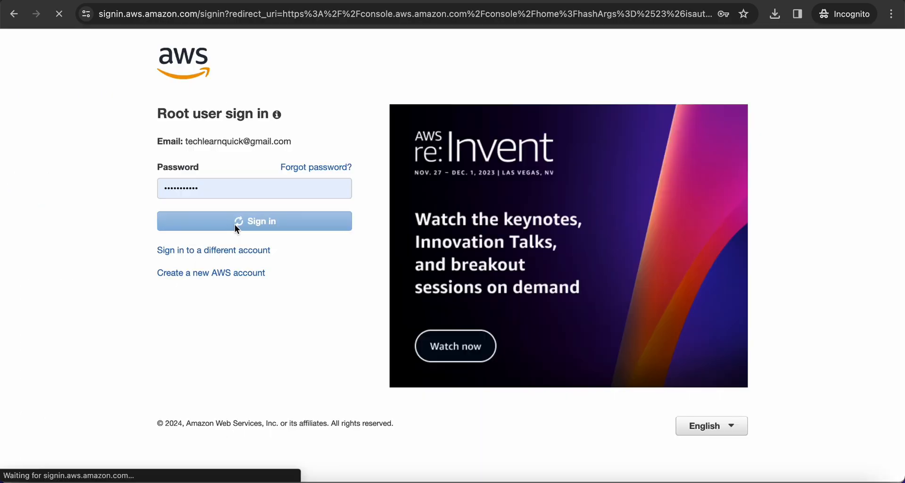
left_click(253, 221)
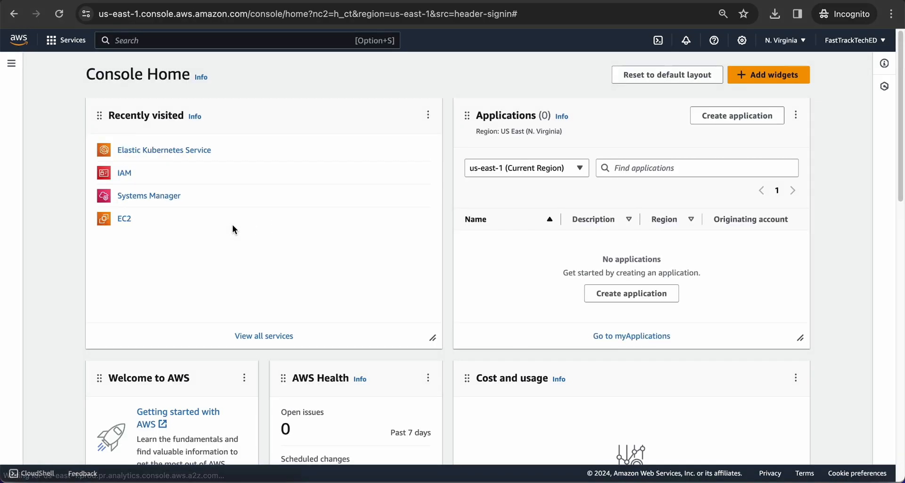
mouse_move(170, 162)
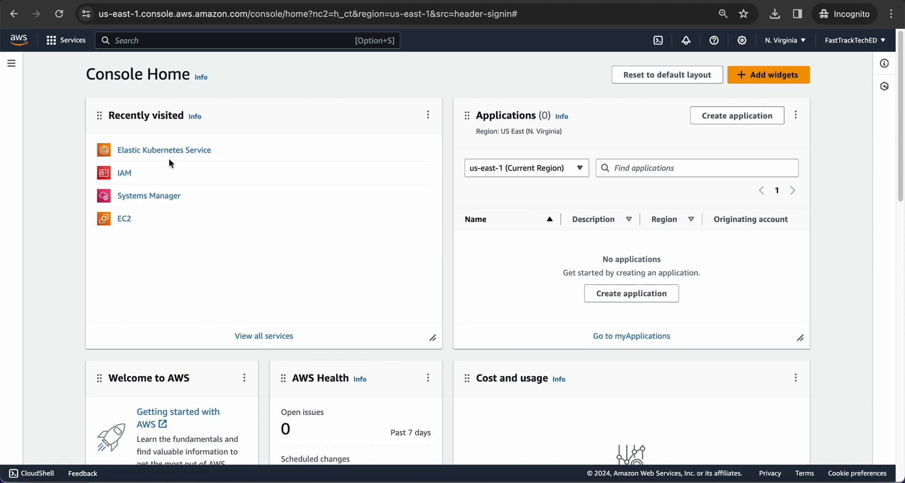
left_click(163, 150)
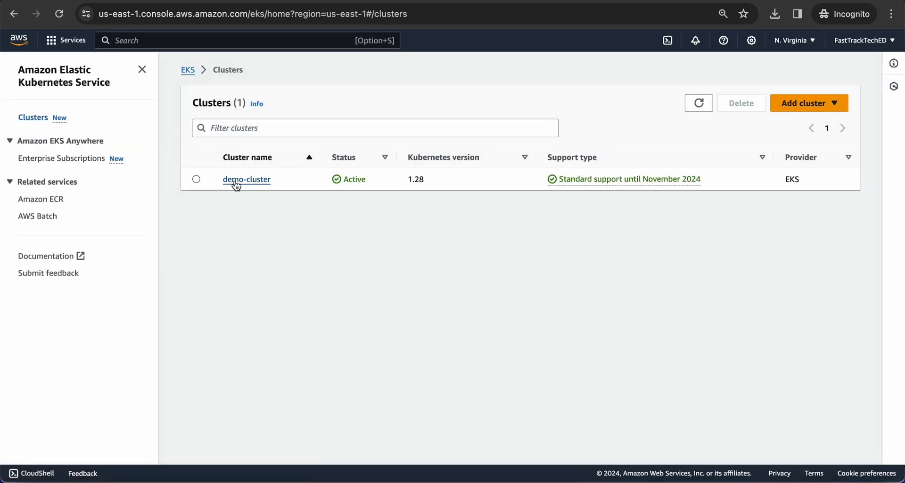
View demo-cluster's Access settings, highlighting the EKS API and ConfigMap authentication mode
left_click(247, 179)
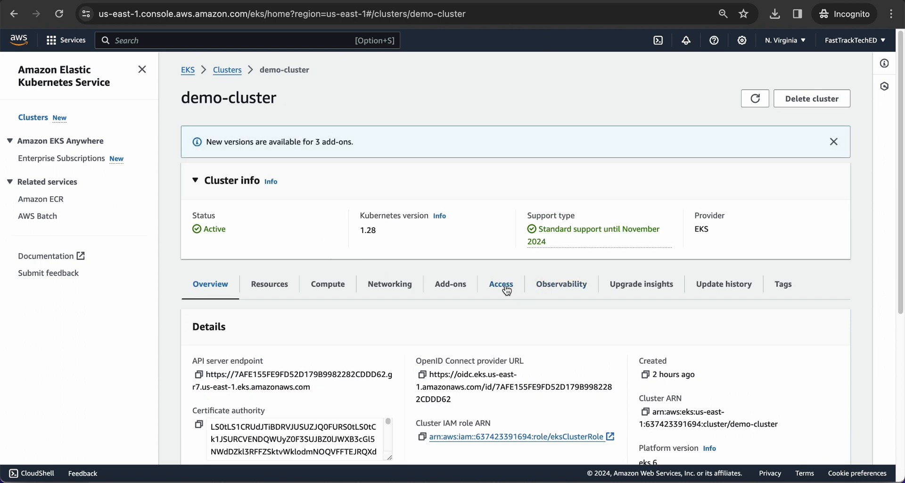
left_click(501, 283)
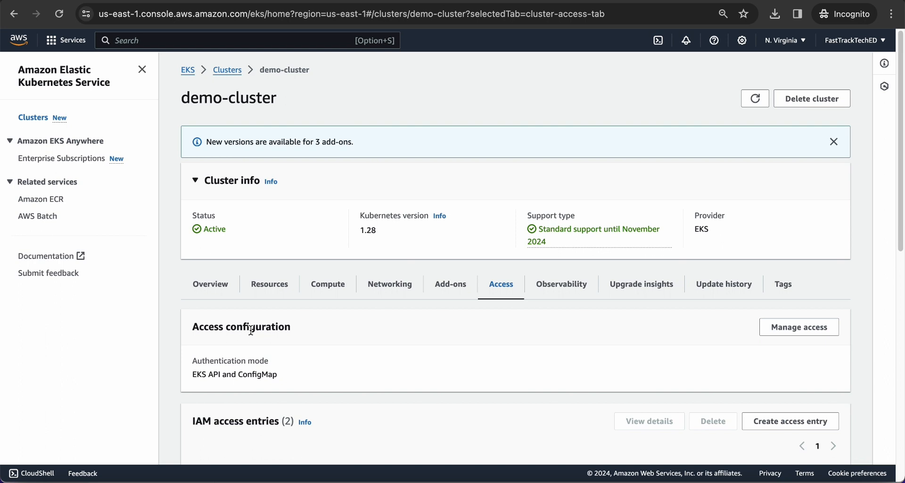
double_click(199, 374)
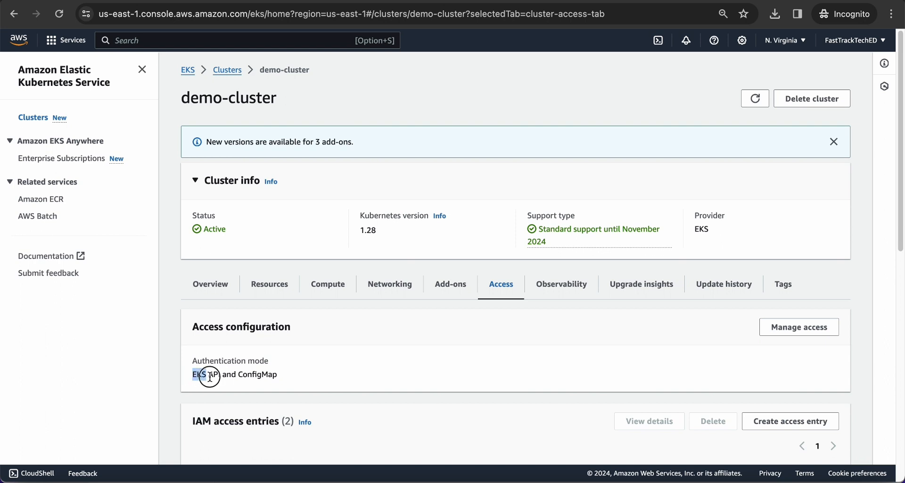
double_click(199, 375)
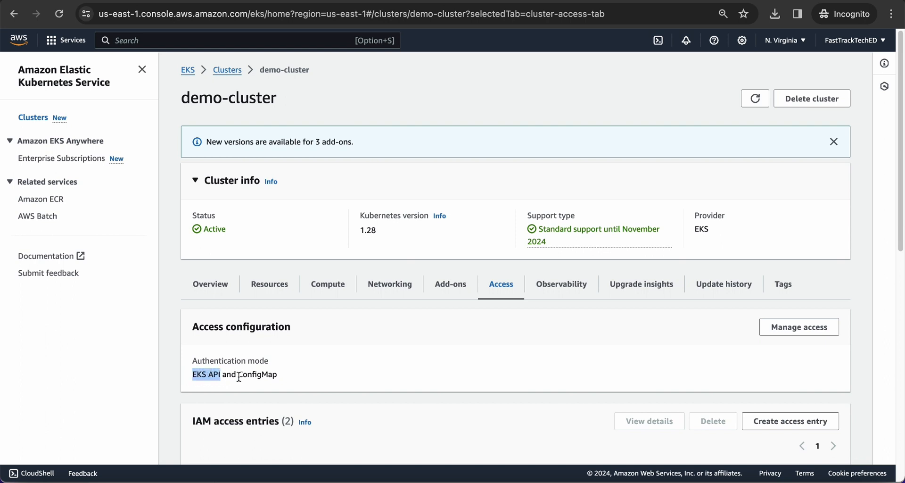
double_click(258, 375)
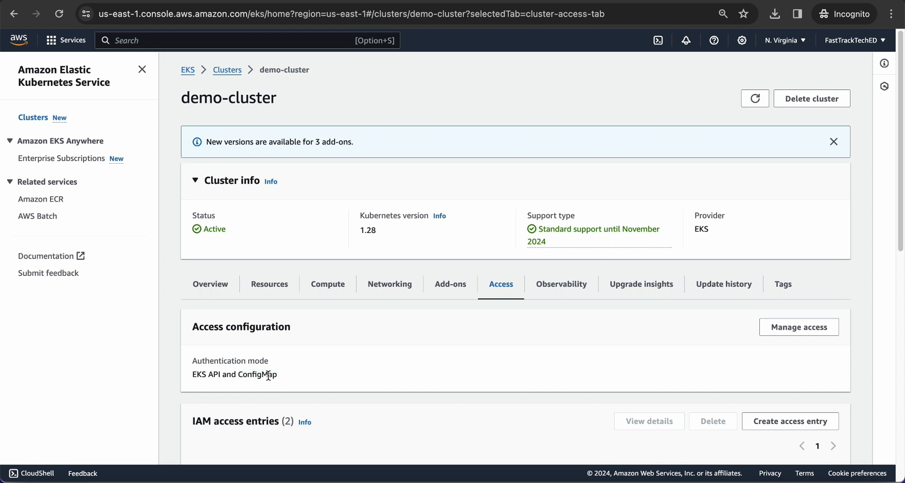
double_click(235, 374)
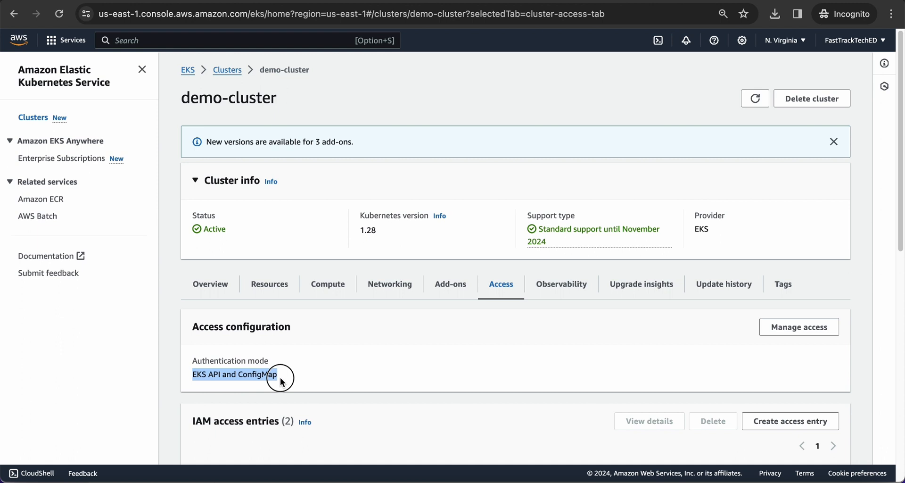
Scroll down to the IAM access entries table showing the two existing entries
scroll("down", 3)
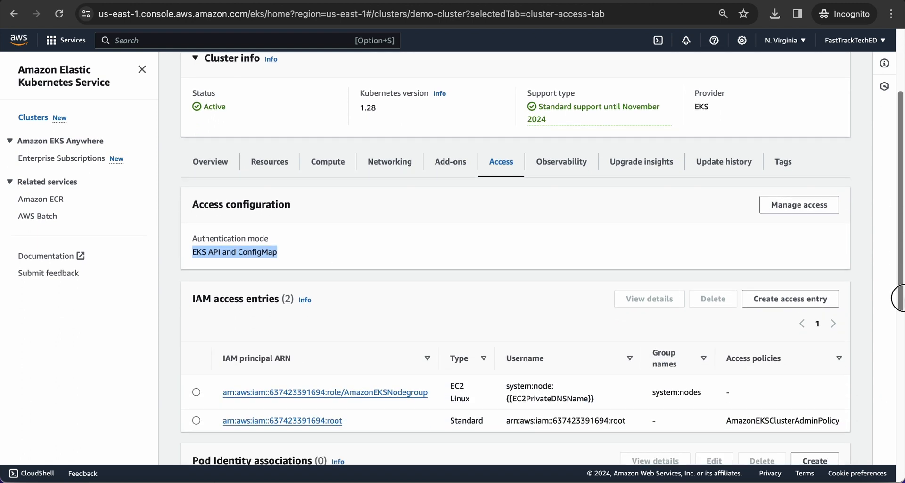
scroll("down", 3)
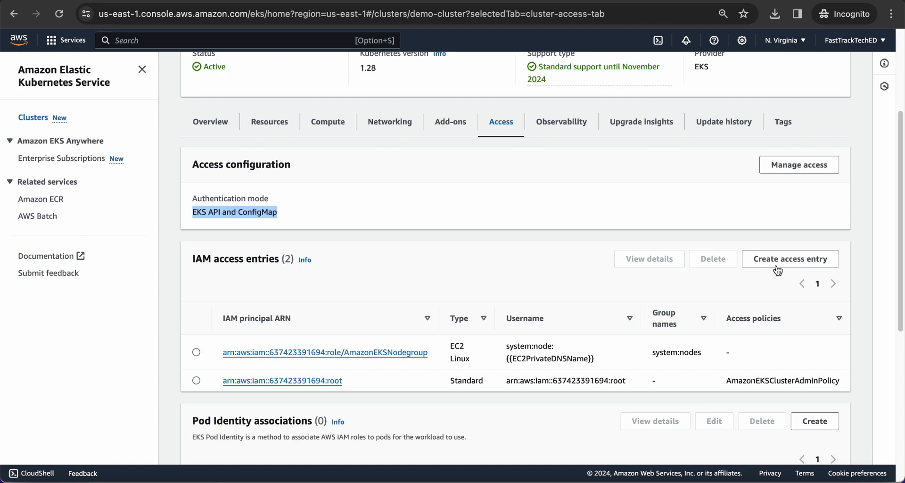
Begin a new access entry for demo-cluster with demo.user as the IAM principal
left_click(790, 258)
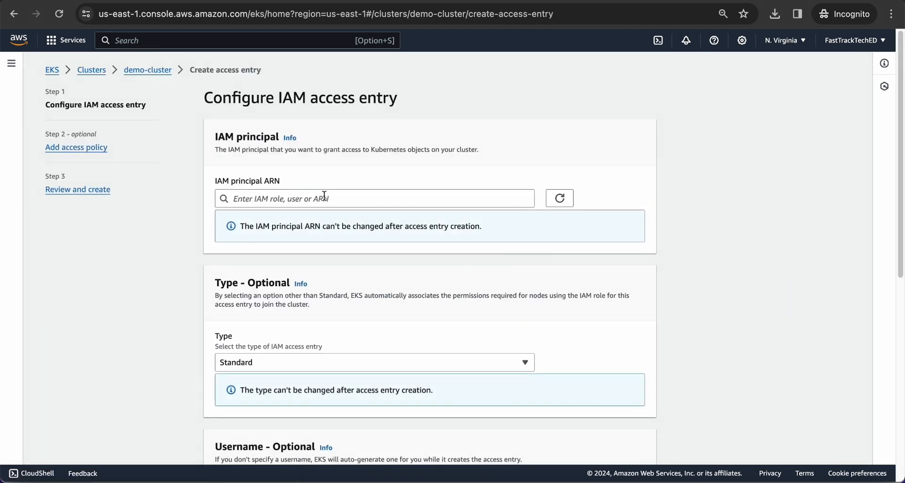
type("demo")
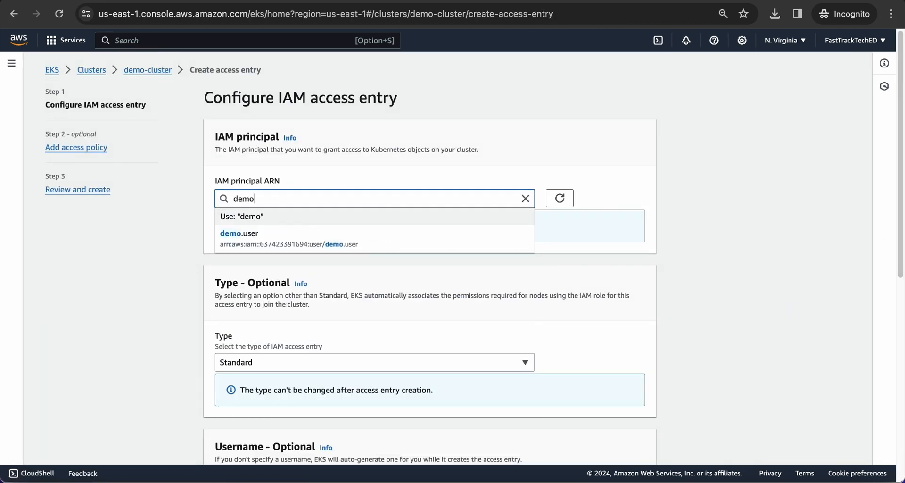
left_click(238, 233)
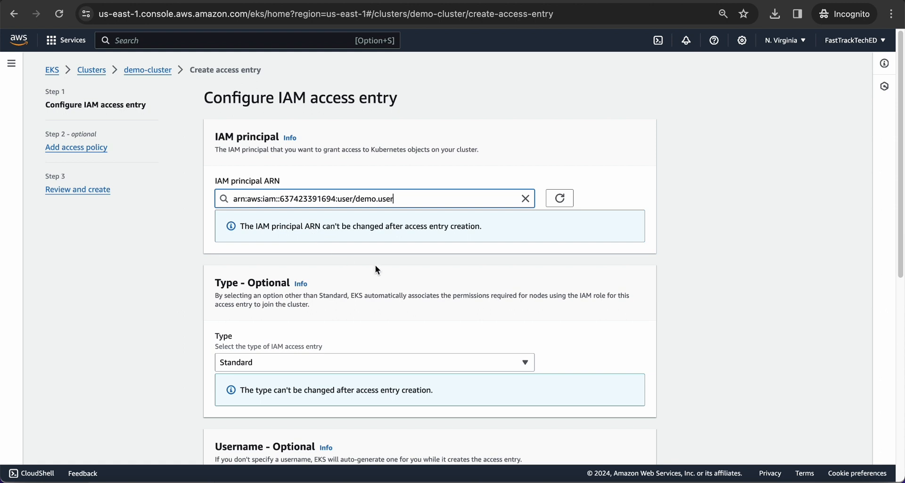
scroll("down", 3)
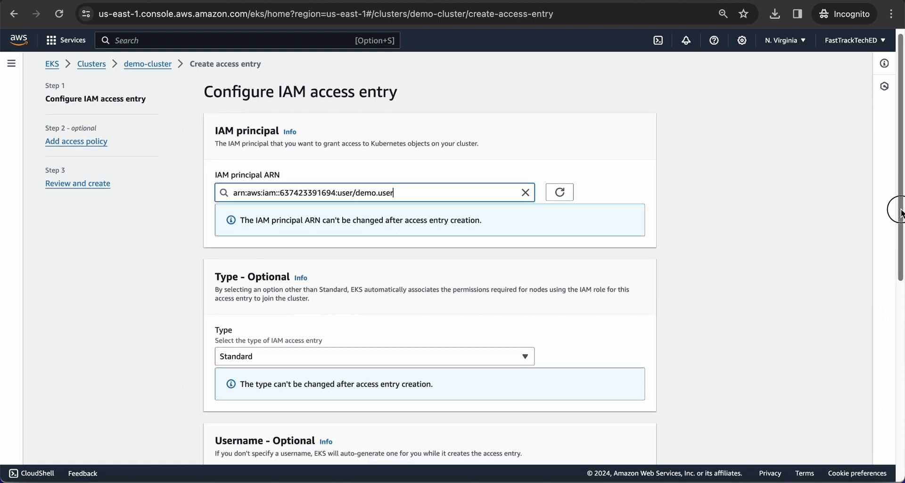
scroll("down", 3)
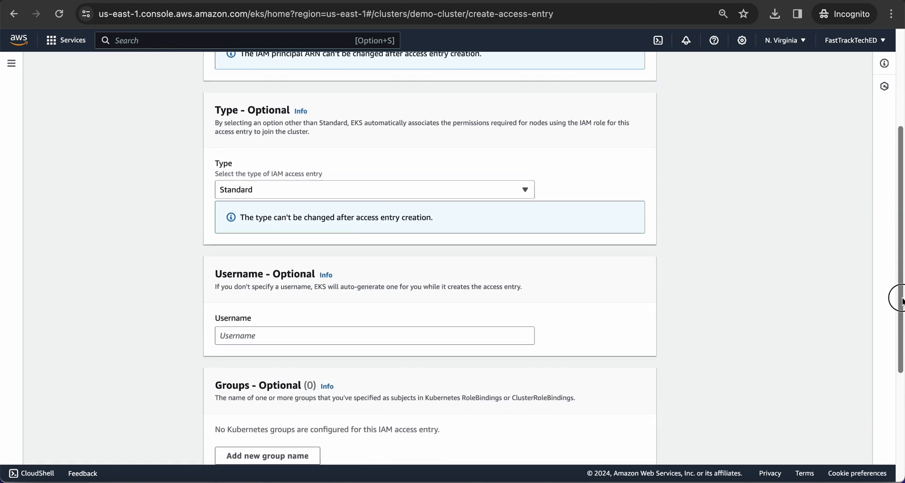
Keep the entry type as Standard and leave username, groups and tags empty
left_click(375, 190)
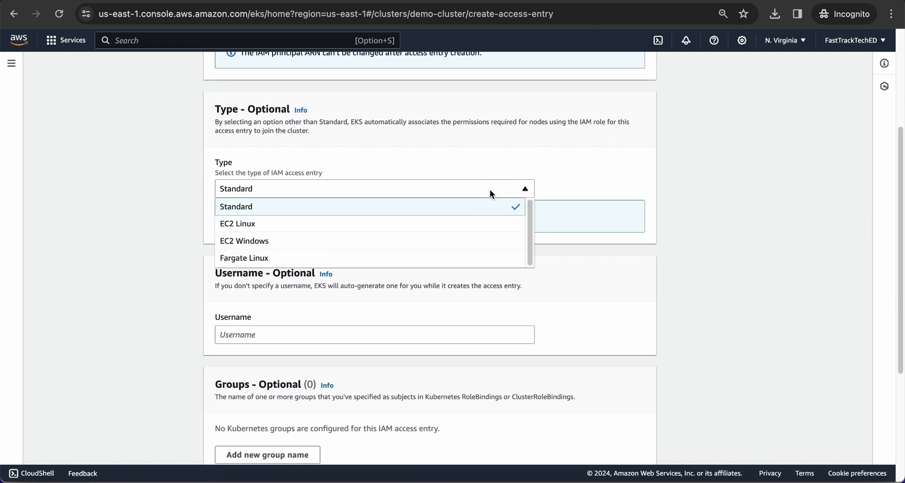
mouse_move(466, 222)
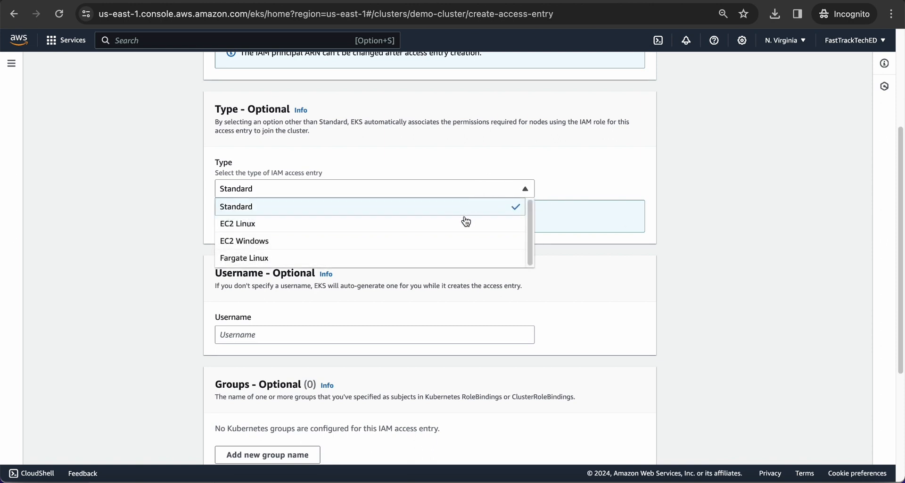
left_click(236, 206)
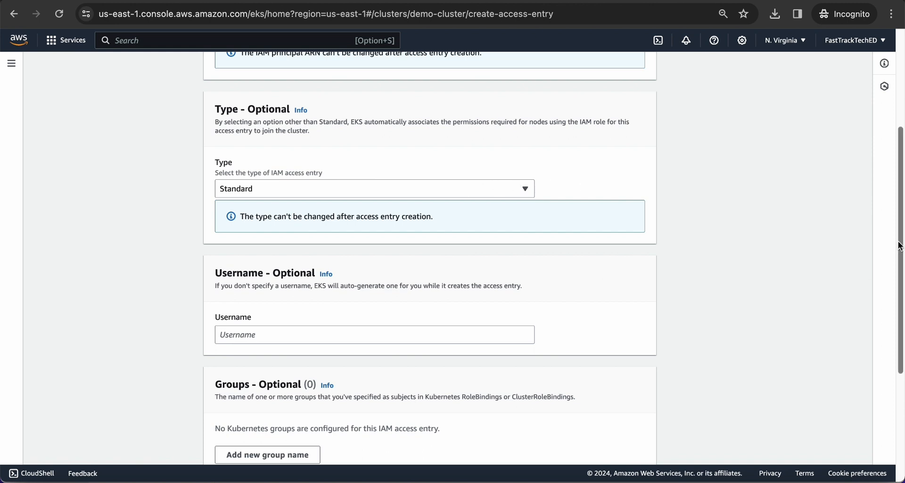
scroll("down", 3)
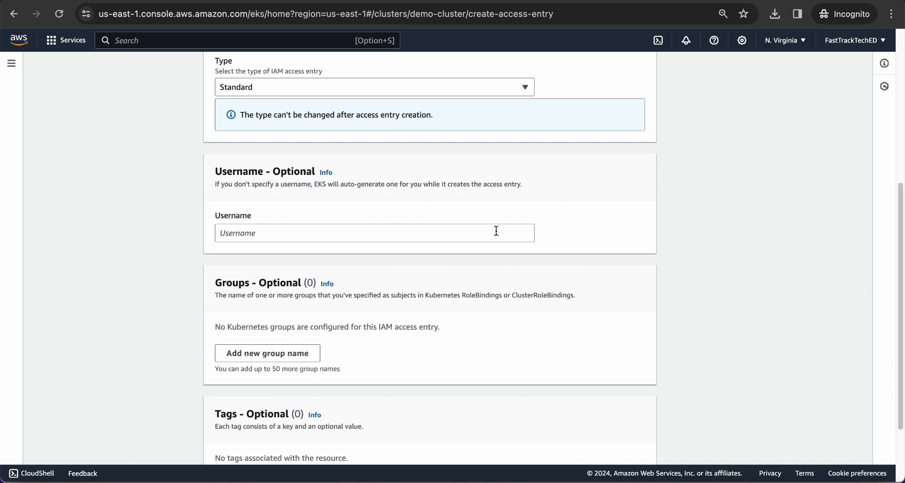
mouse_move(486, 232)
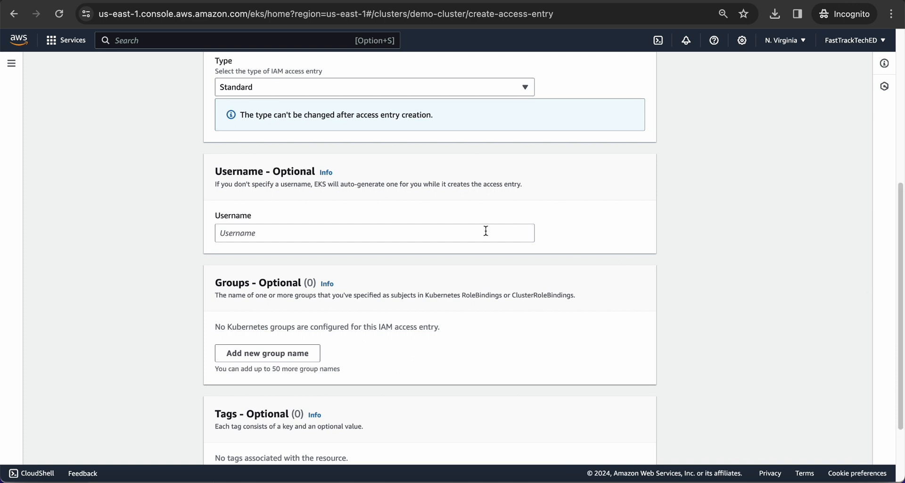
mouse_move(768, 260)
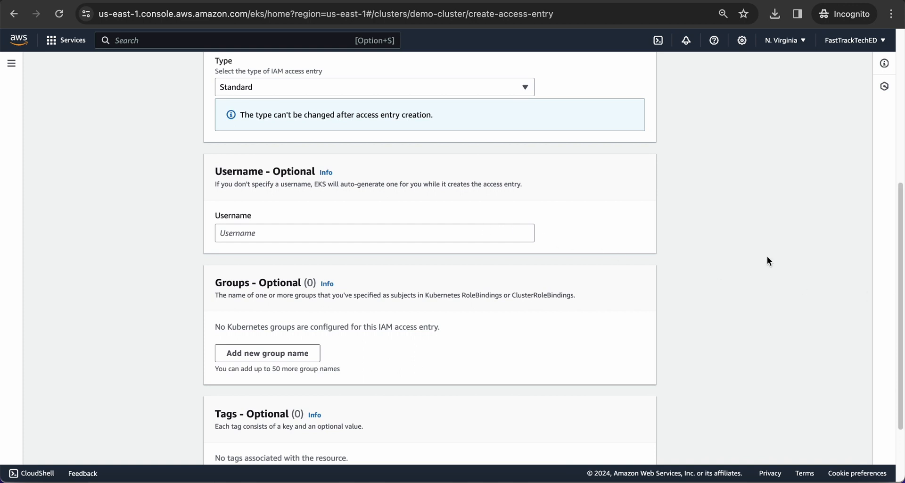
scroll("down", 3)
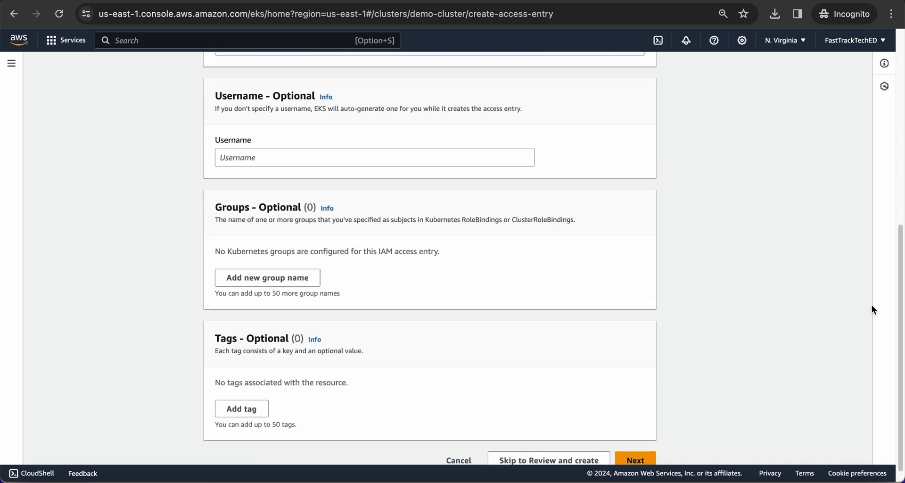
mouse_move(513, 331)
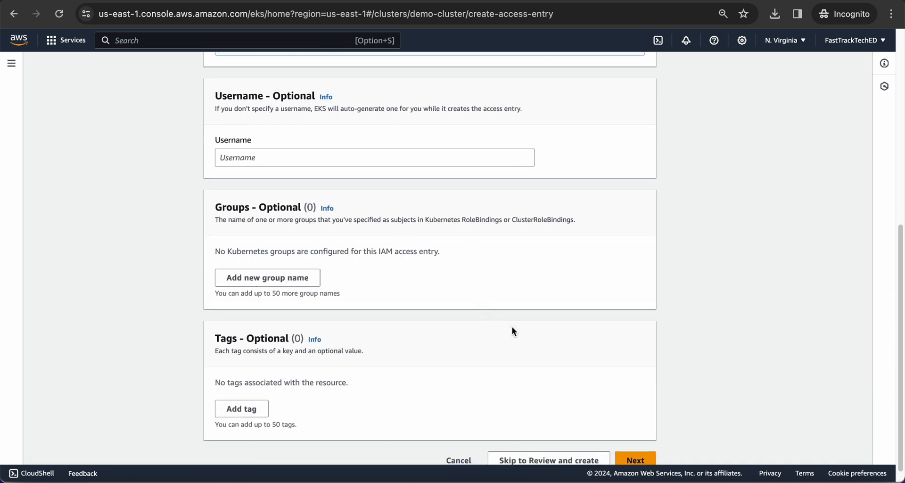
Add AmazonEKSAdminPolicy to the access entry with Cluster scope
left_click(635, 461)
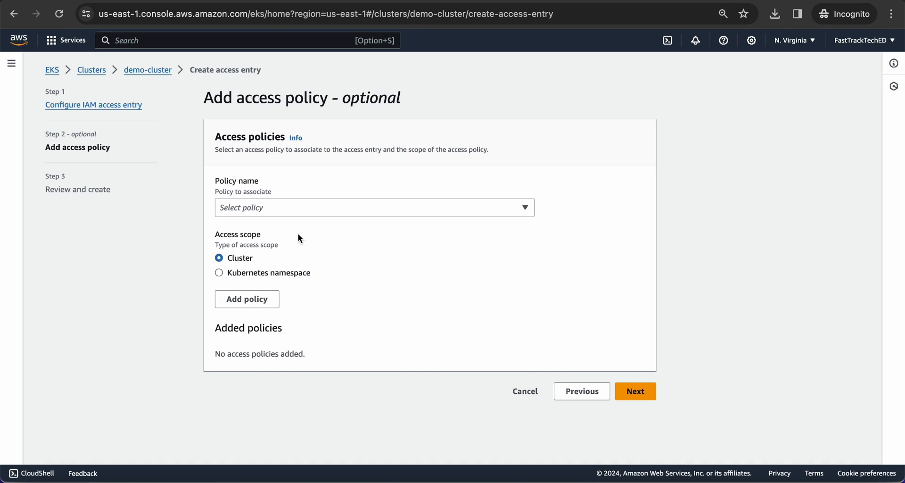
left_click(374, 207)
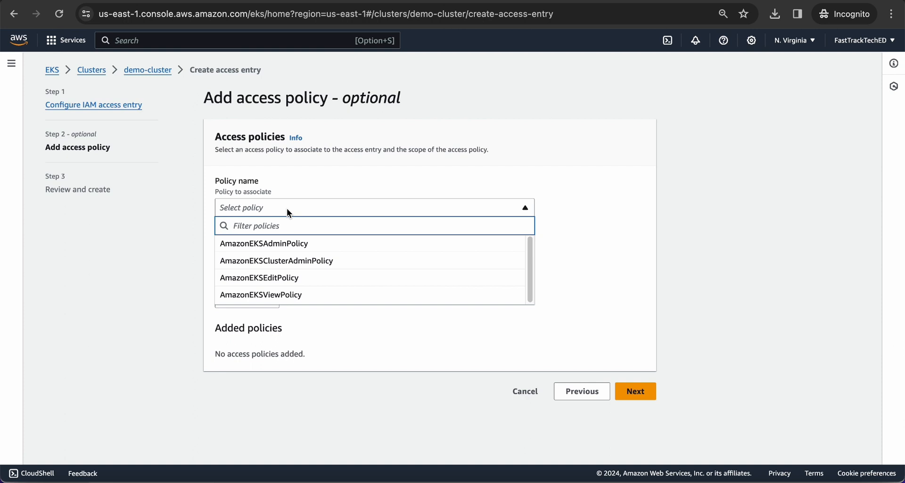
mouse_move(280, 244)
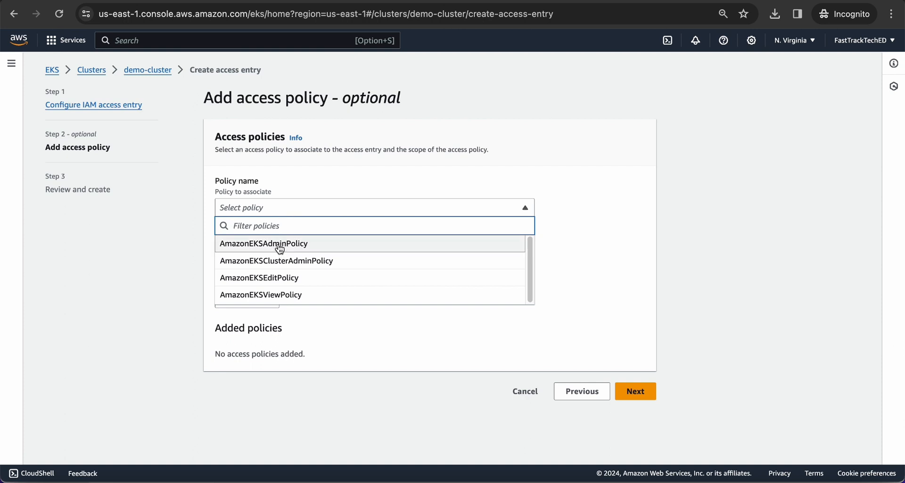
mouse_move(279, 248)
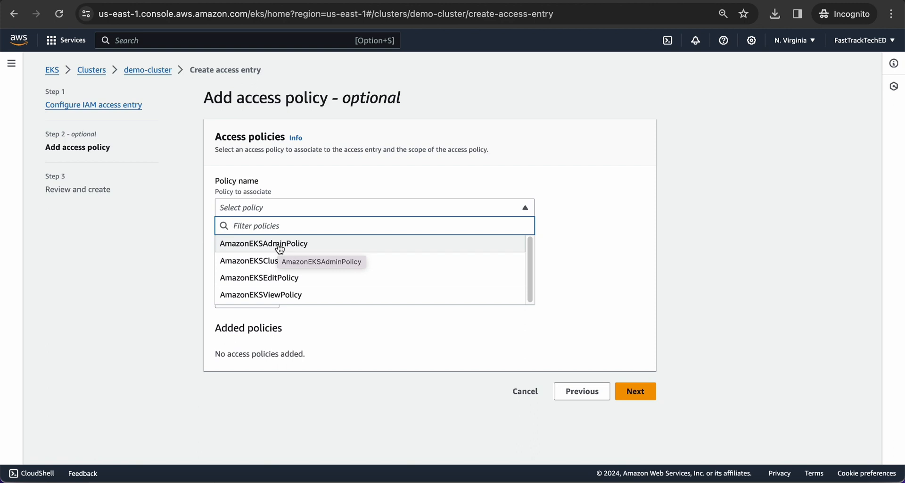
left_click(263, 243)
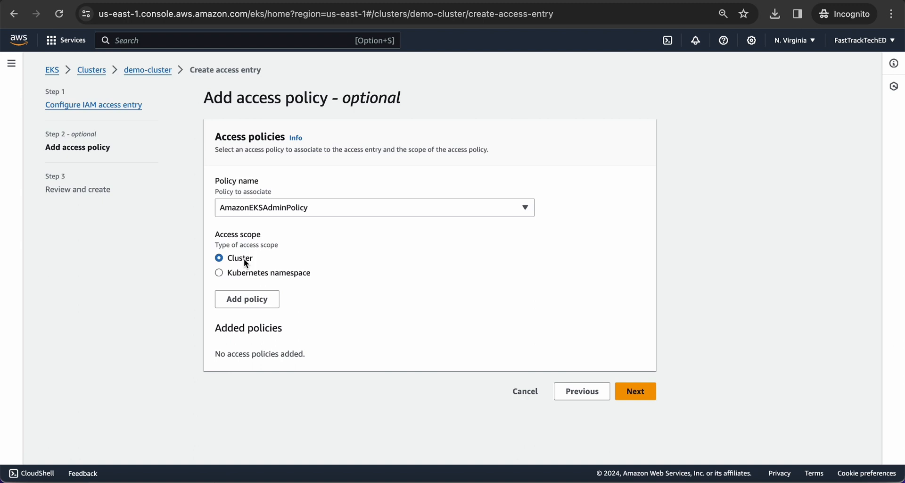
left_click(218, 272)
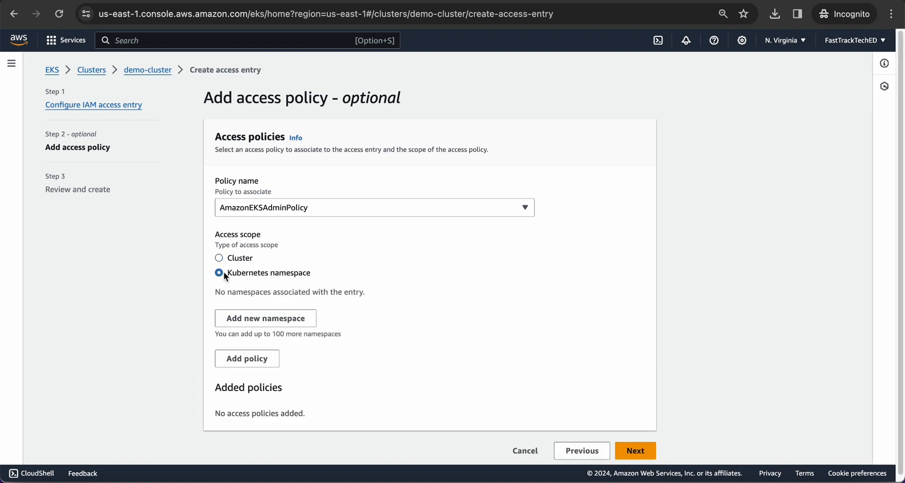
left_click(219, 258)
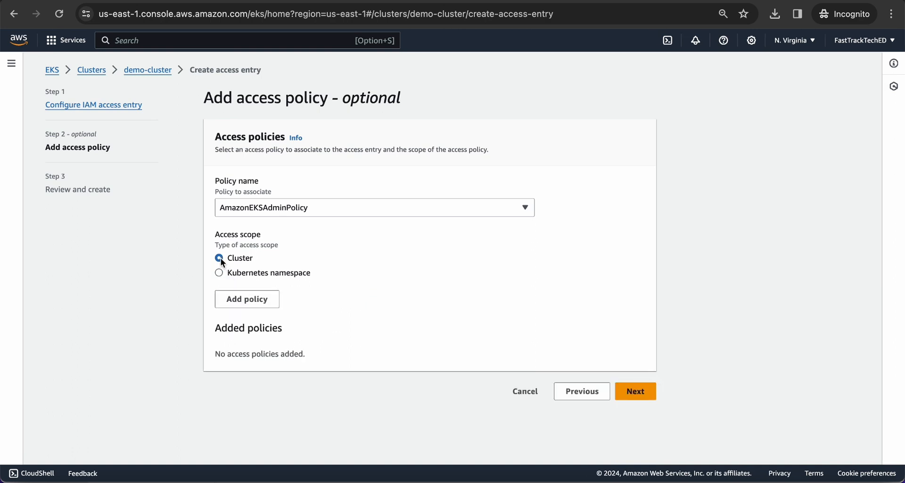
left_click(246, 299)
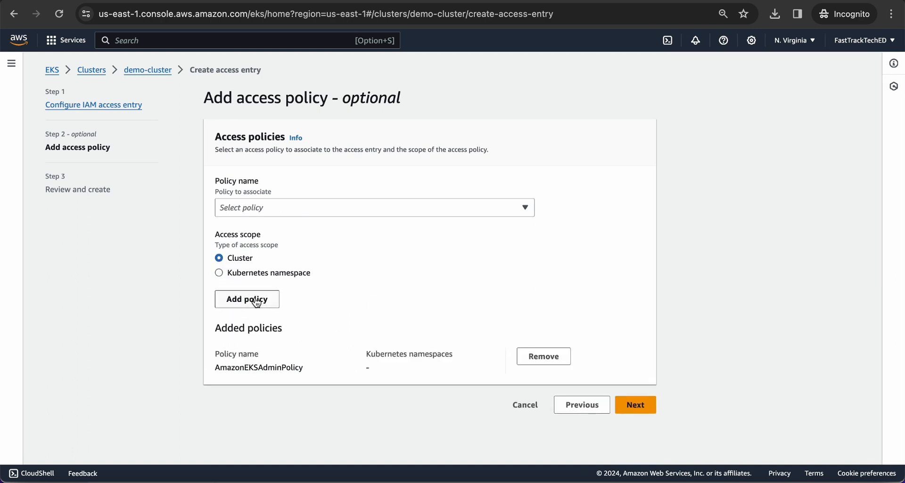
Add AmazonEKSClusterAdminPolicy as a second cluster-scoped policy
left_click(374, 208)
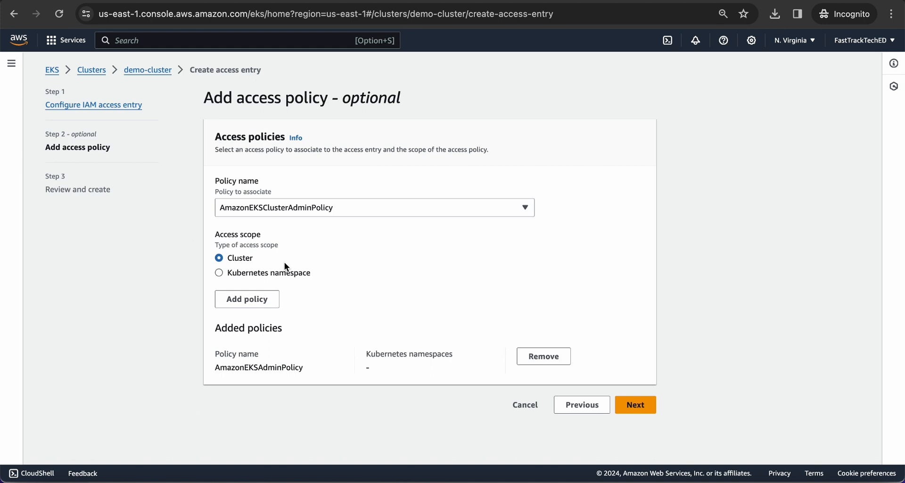
left_click(246, 299)
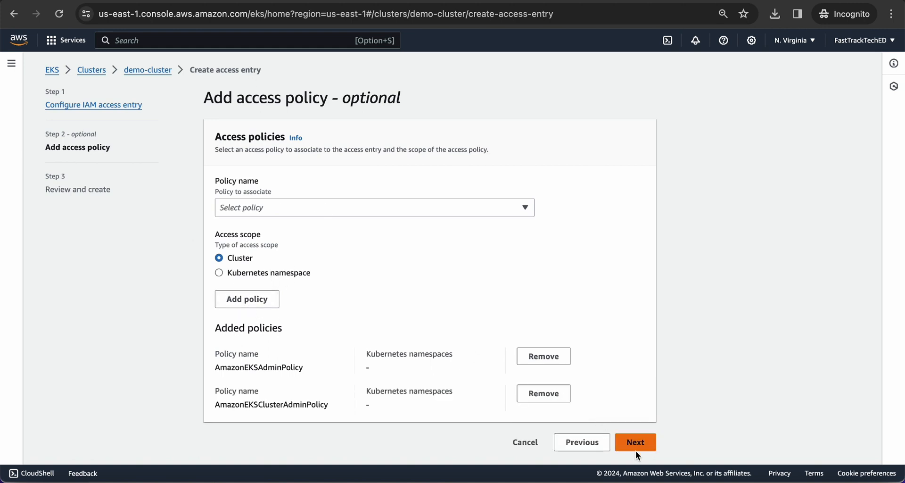
Review the demo.user entry with both admin policies and create it
left_click(635, 442)
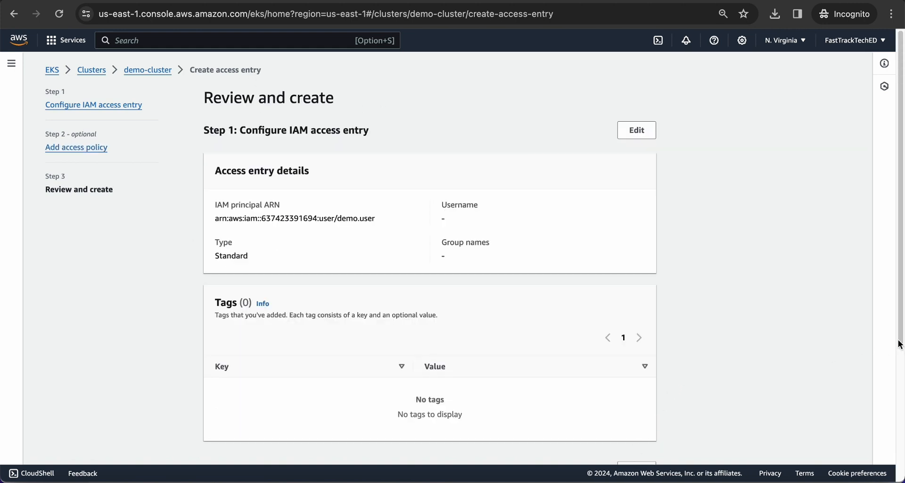
scroll("down", 3)
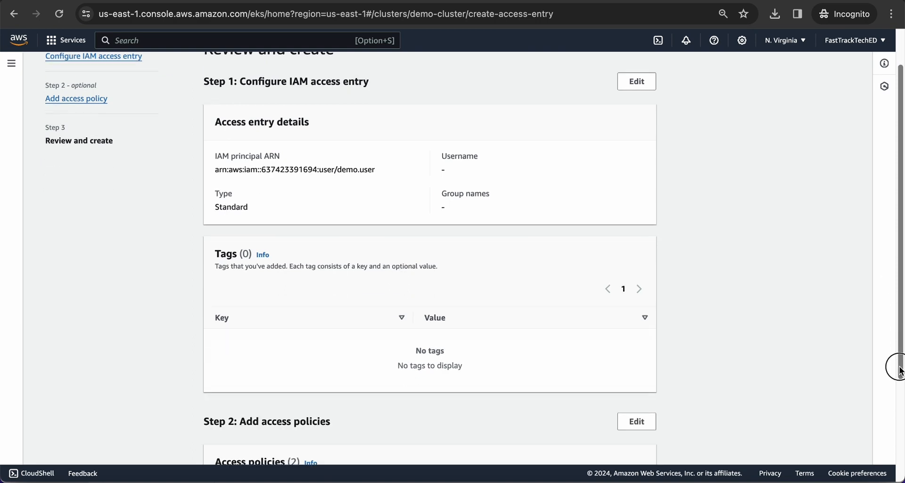
scroll("down", 3)
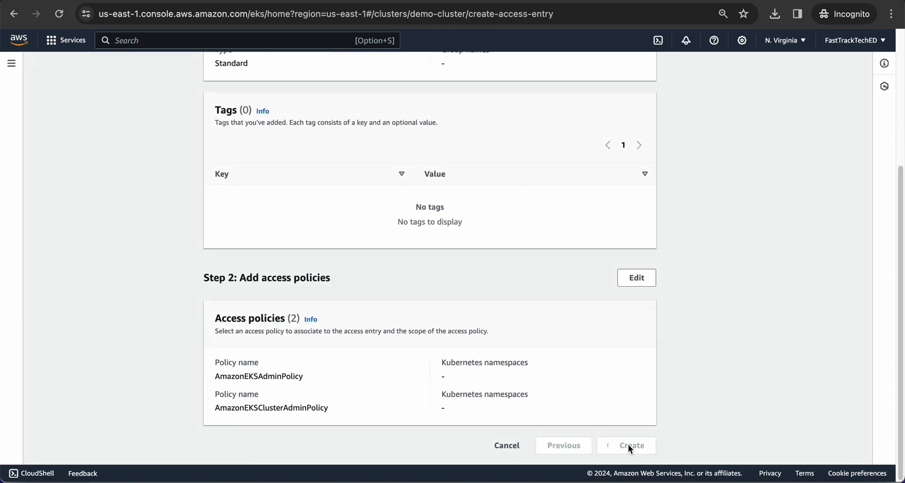
left_click(630, 445)
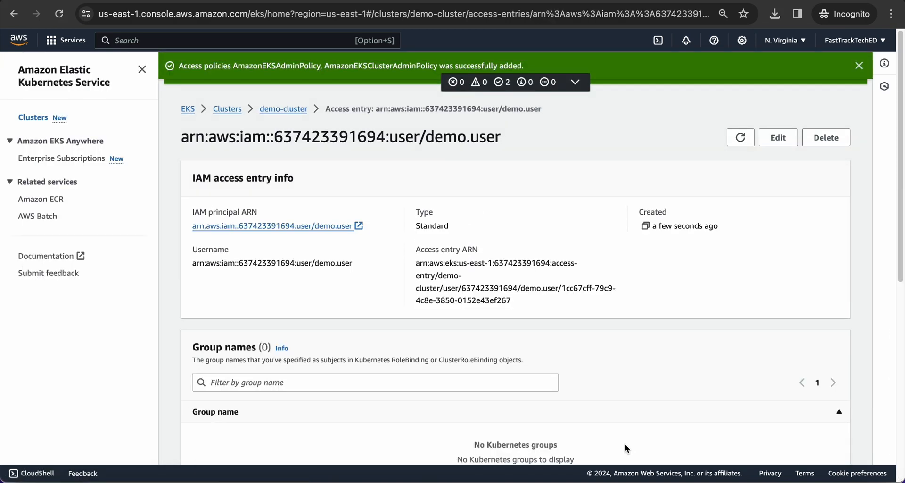
Return to demo-cluster's Access settings showing three entries, then bring up the account menu
left_click(283, 109)
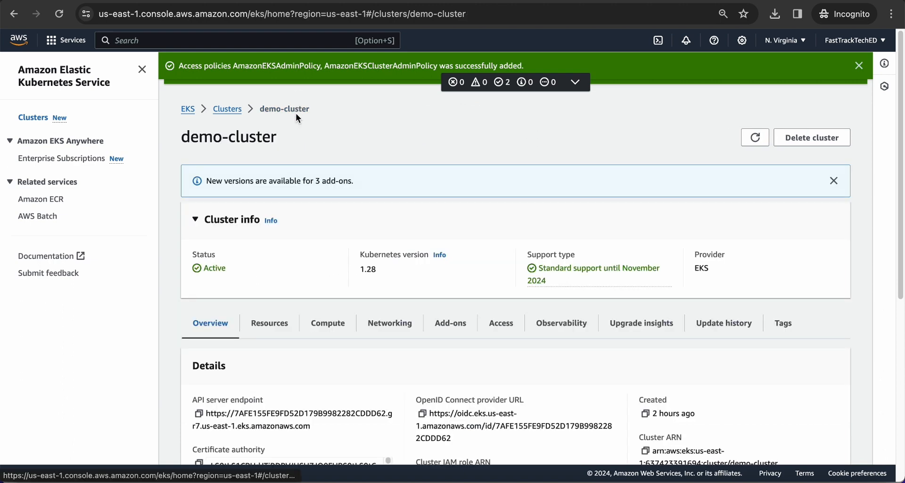
left_click(501, 323)
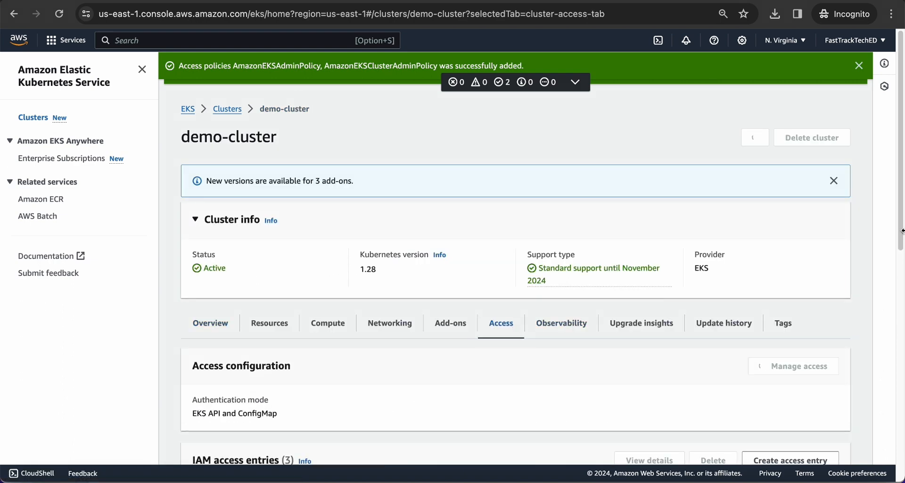
scroll("down", 3)
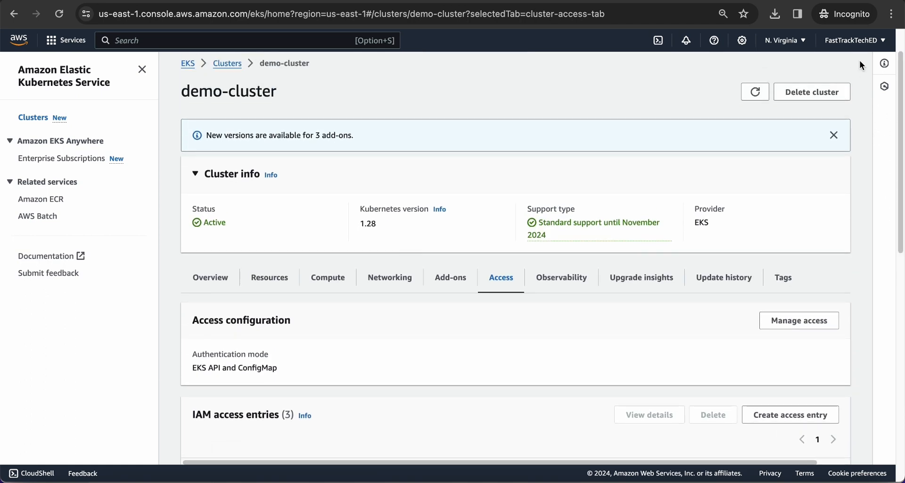
left_click(854, 39)
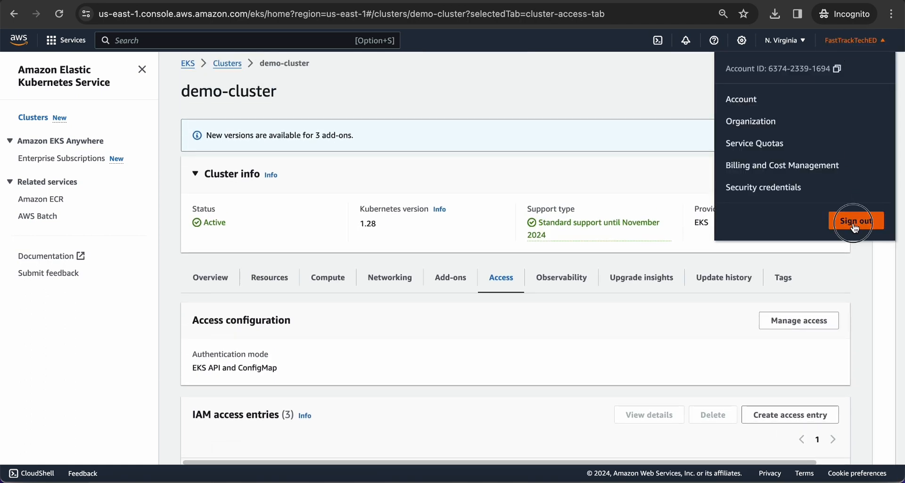
Sign out, sign back in as demo.user and view demo-cluster's overview in EKS
left_click(856, 221)
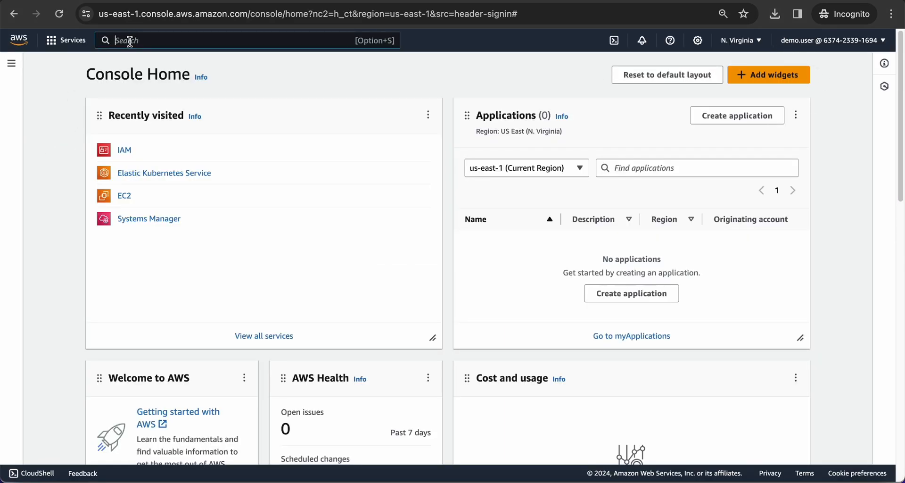
type("EKS")
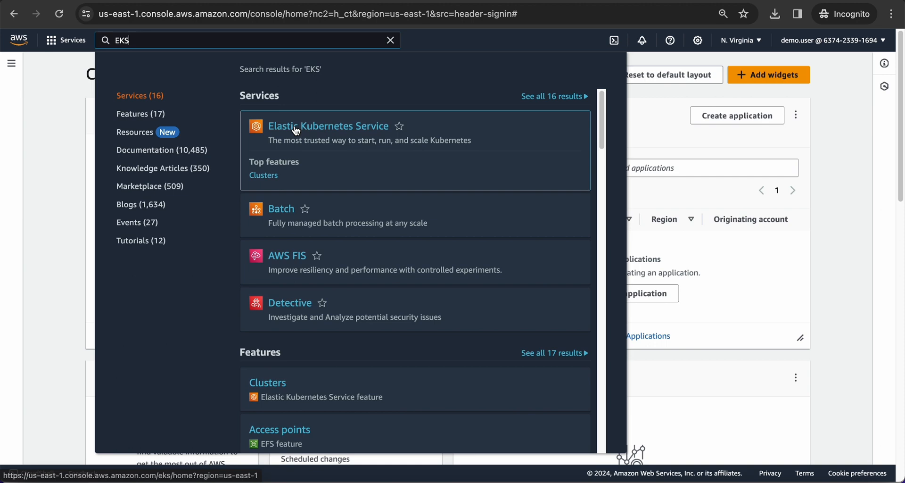
left_click(329, 126)
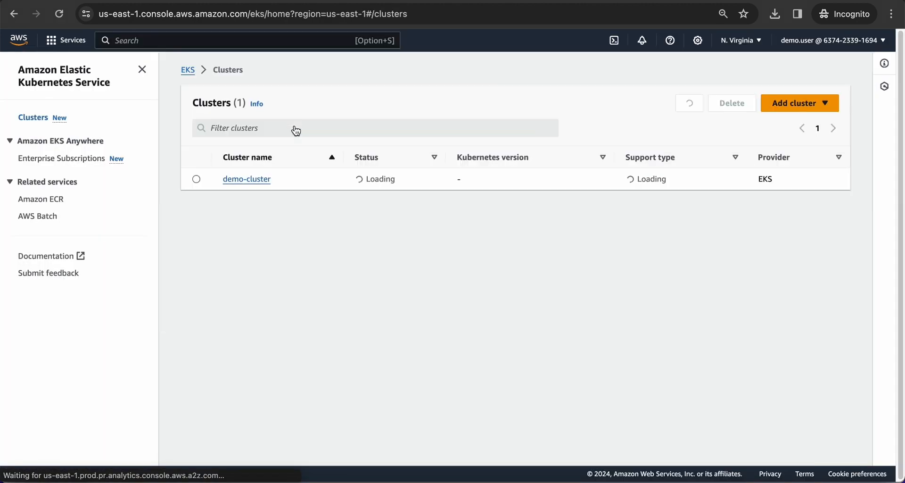
left_click(246, 178)
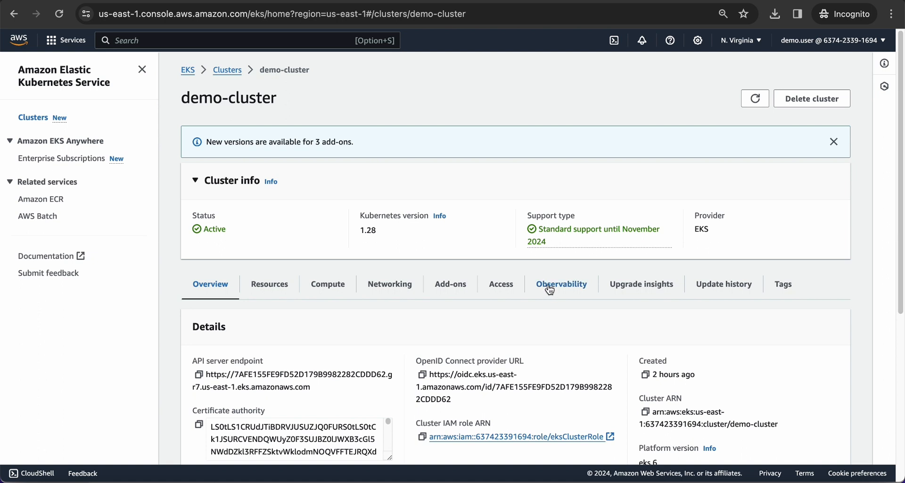
As demo.user, check demo-cluster's access entries and its Ready node ip-10-0-2-163.ec2.internal under Compute
left_click(501, 284)
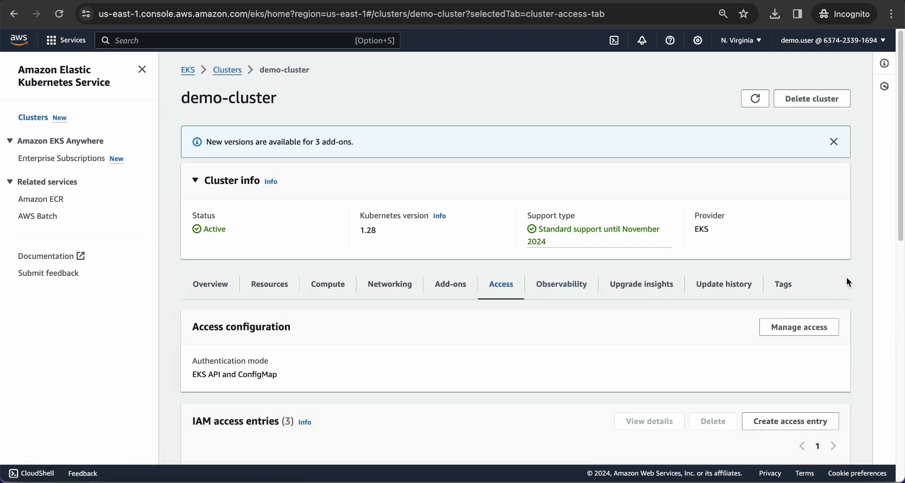
scroll("down", 3)
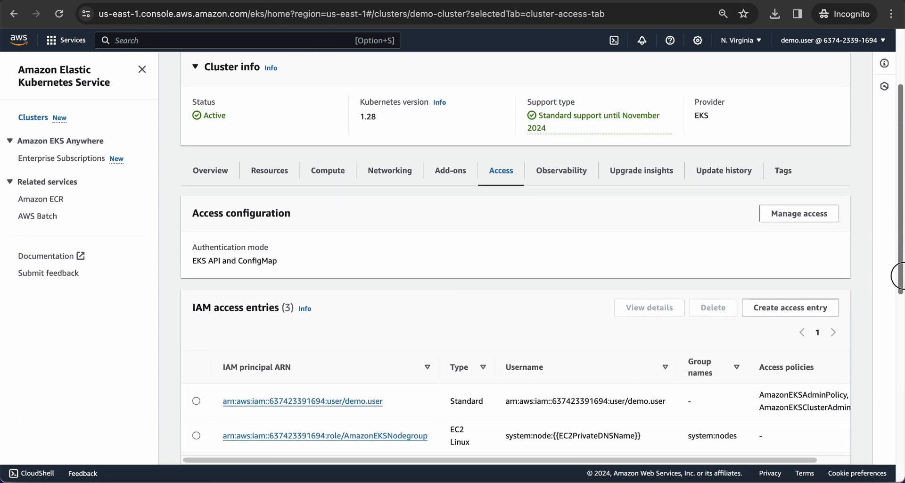
scroll("down", 3)
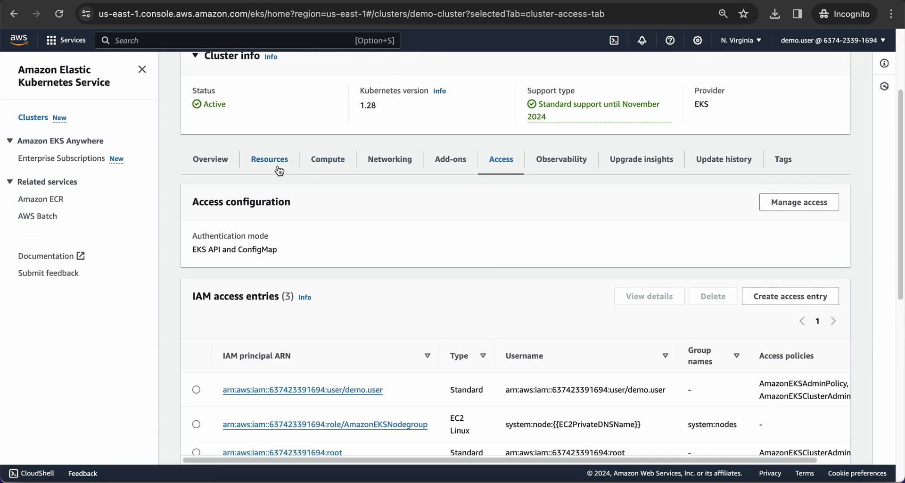
left_click(327, 159)
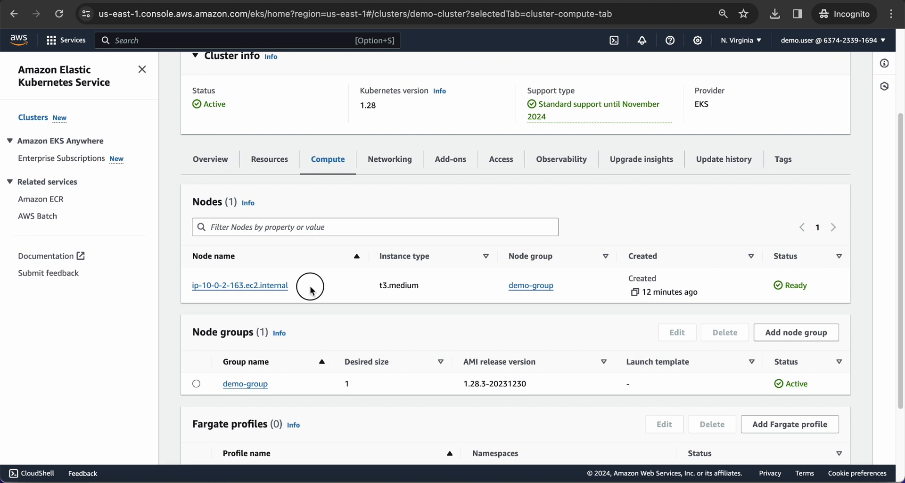
double_click(238, 284)
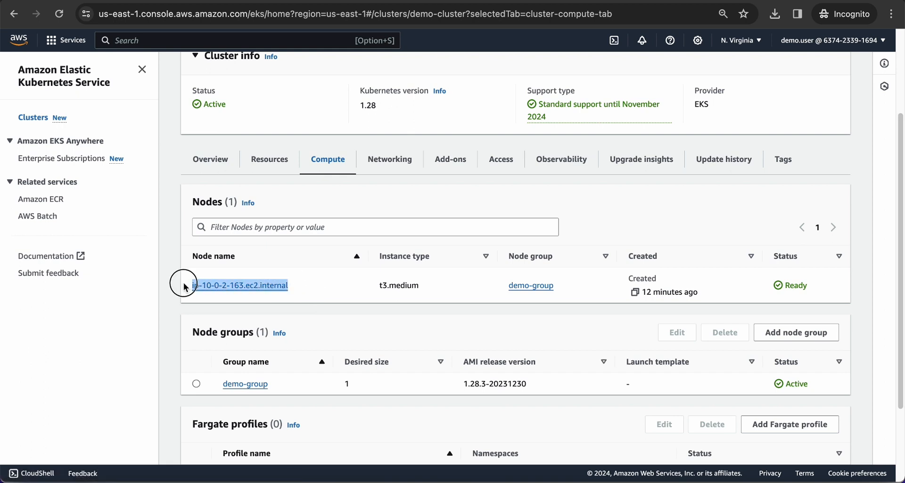
mouse_move(327, 288)
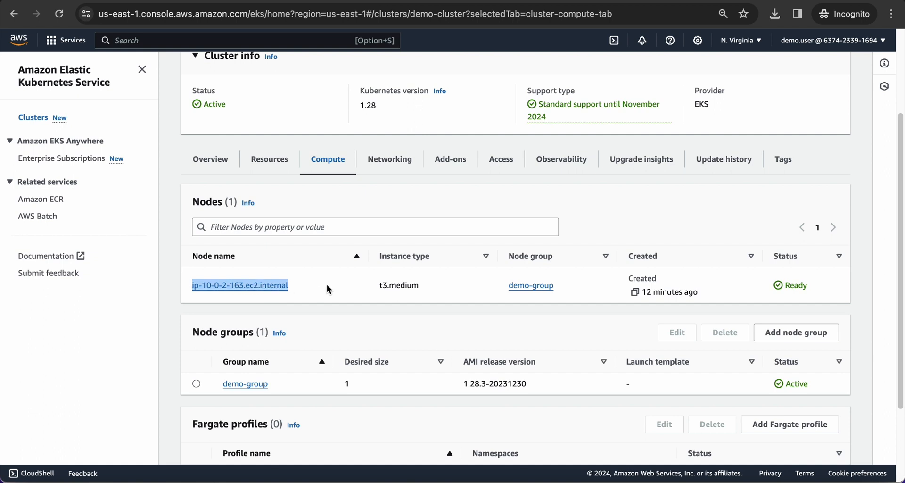